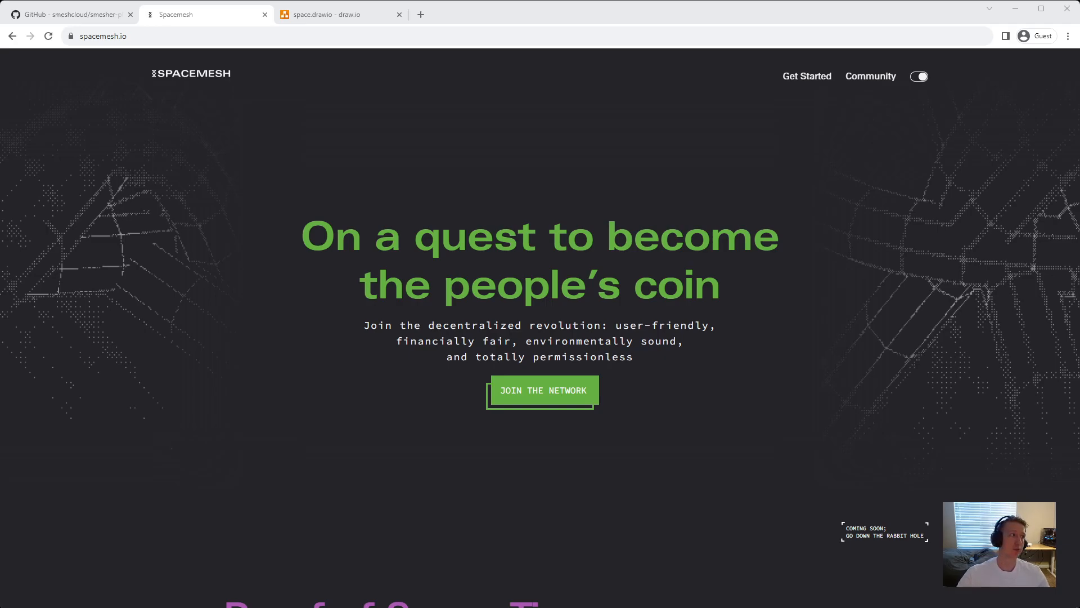
Step: Switch to the smeshcloud/smesher-plot-speed repository tab in Chrome
click(69, 15)
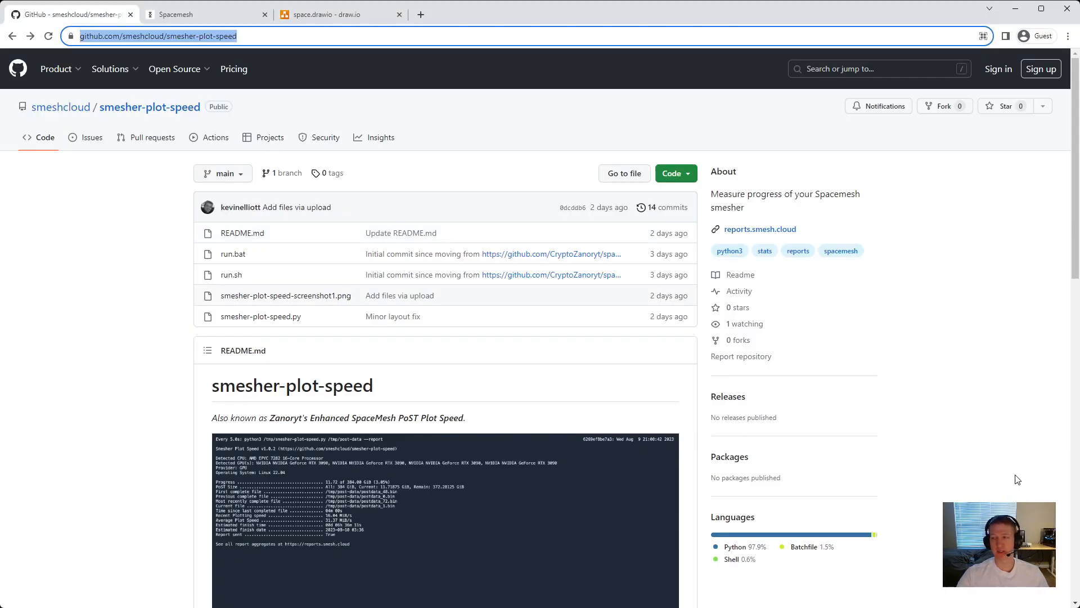
mouse_move(989, 494)
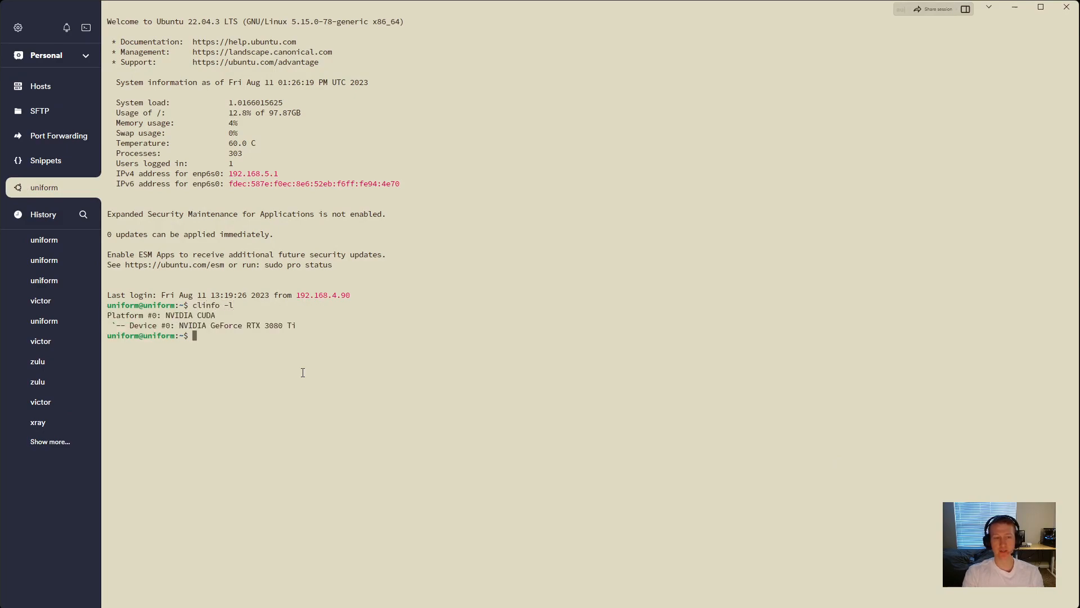
Step: Attach to the tmux session showing 102G of plot data, then clear the shell
text(tmux)
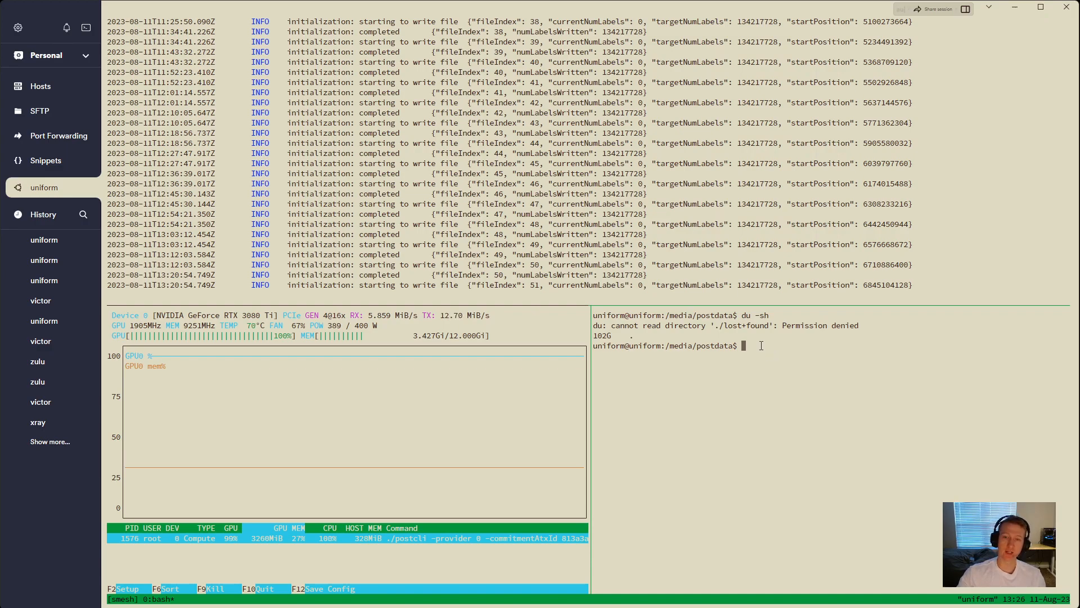
text(cle)
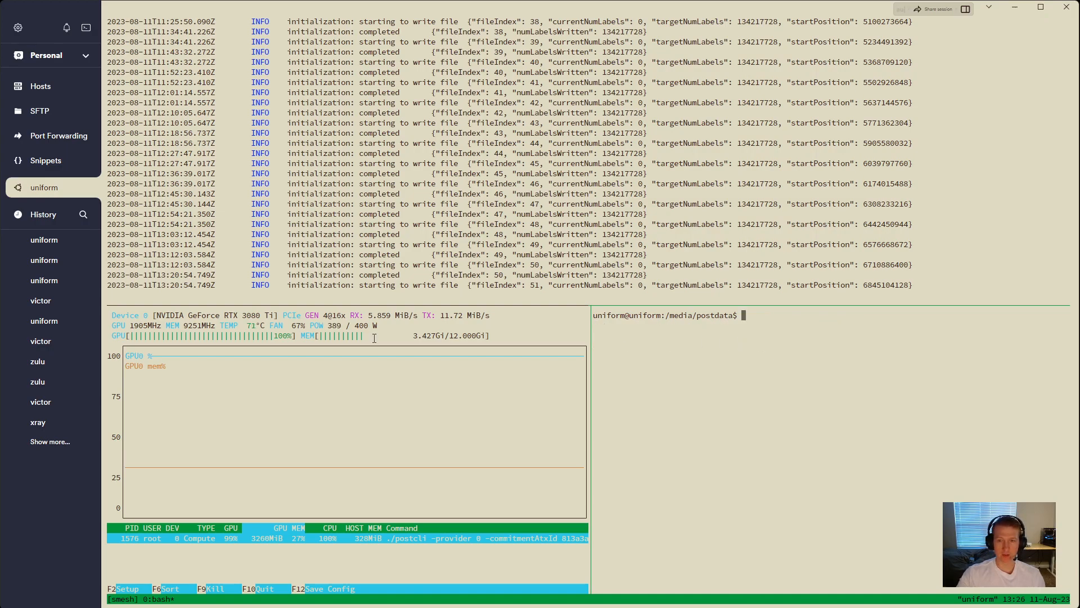
mouse_move(744, 387)
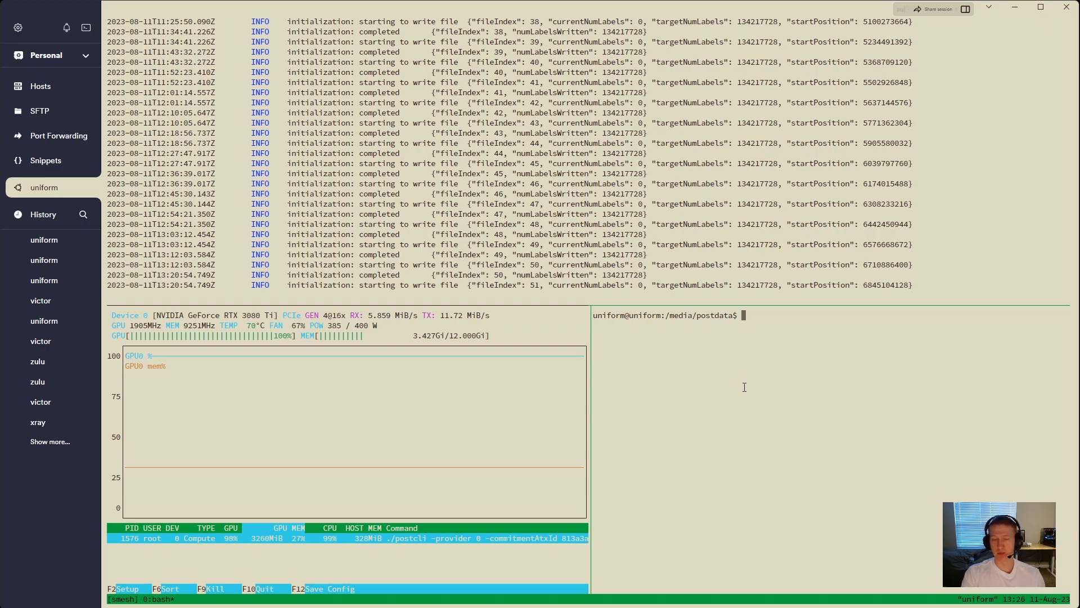
text(clear)
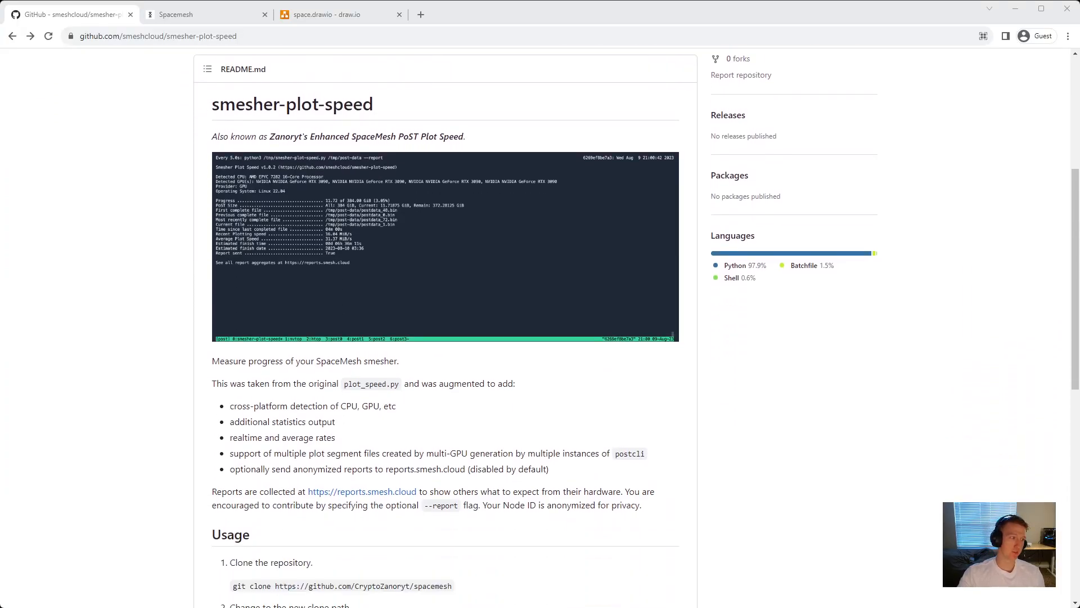
Step: Copy the git clone command from the README's Usage section
scroll(down, 3)
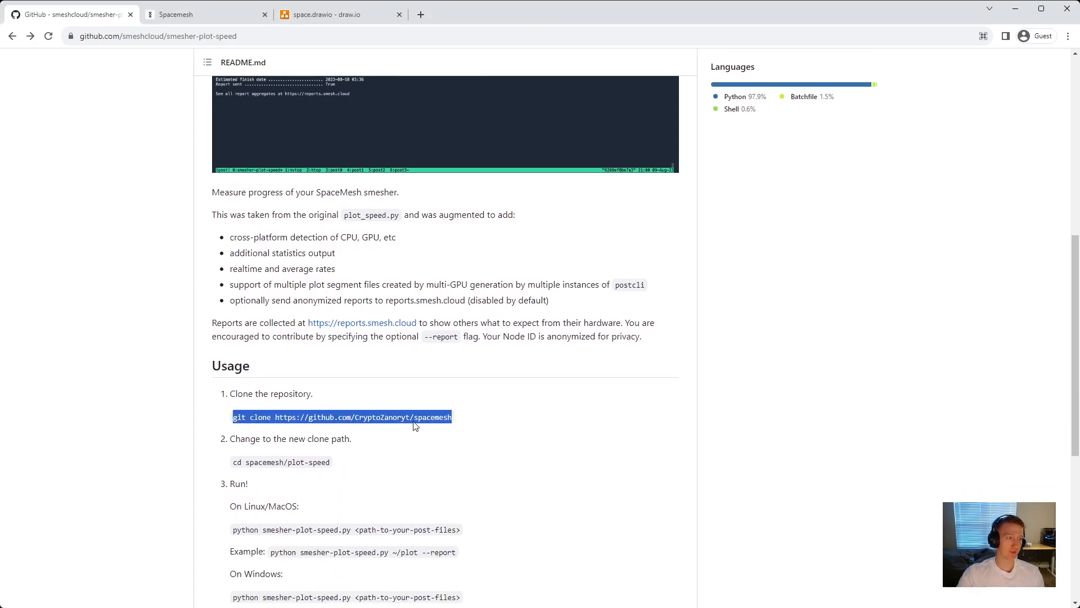
key(F12)
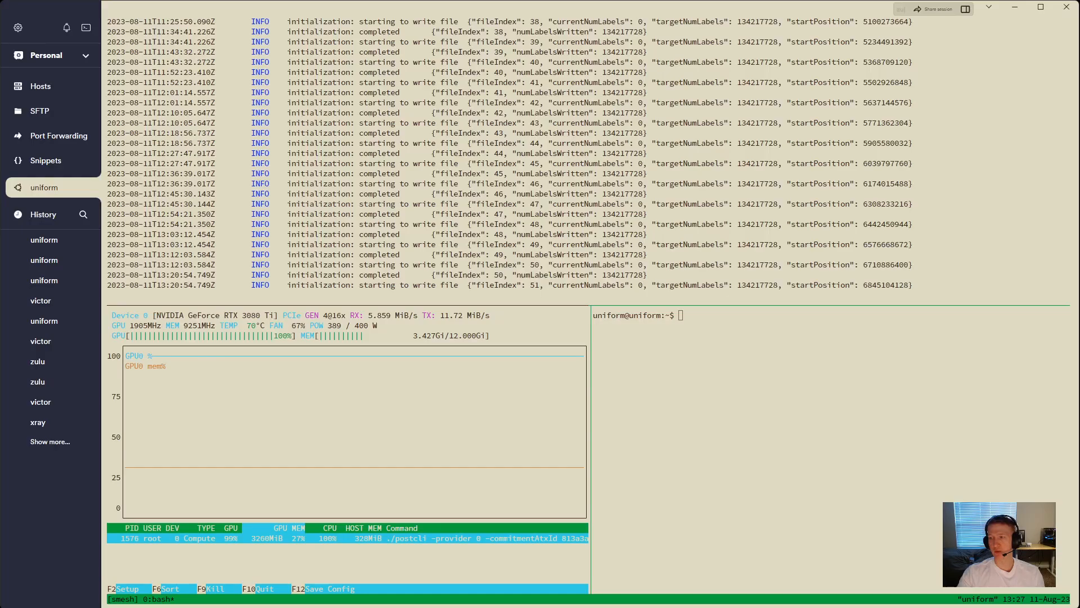
text(git clone https://github.com/CryptoZanoryt/spacemesh)
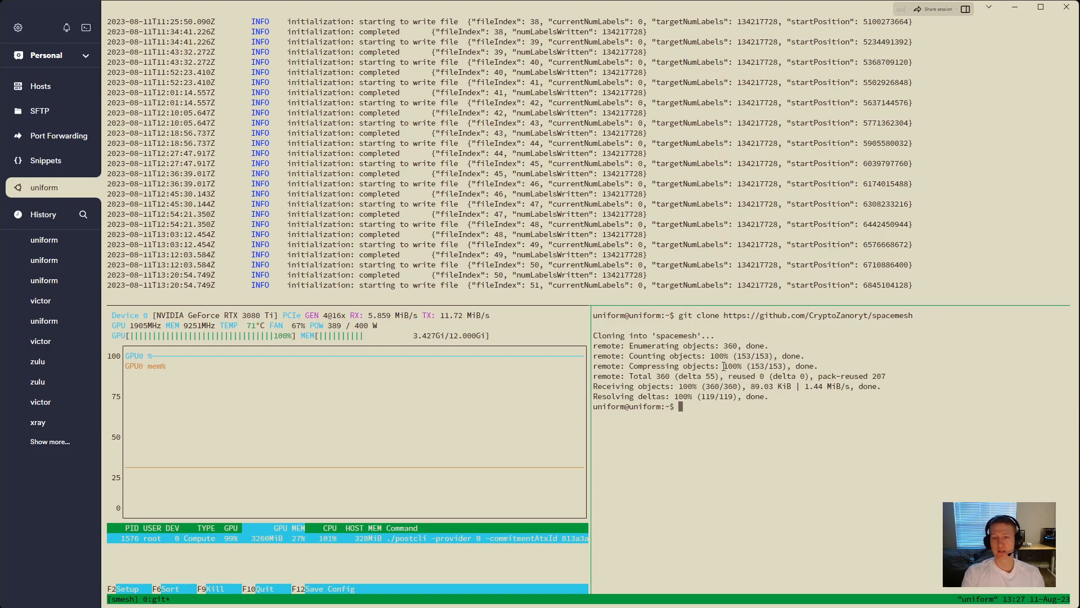
text(cd s)
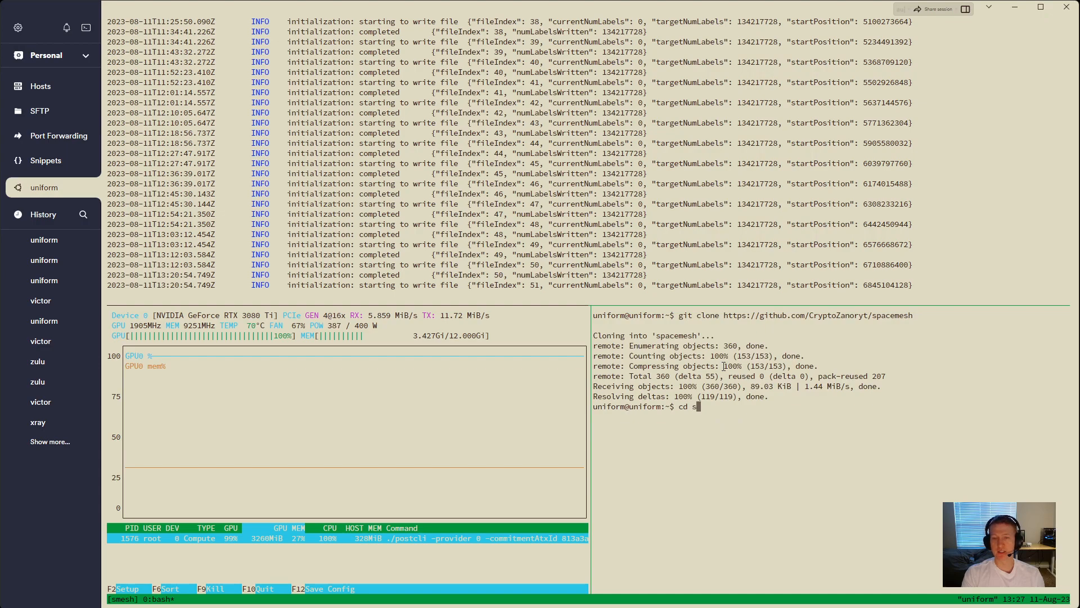
text(pacemesh/plot-speed/)
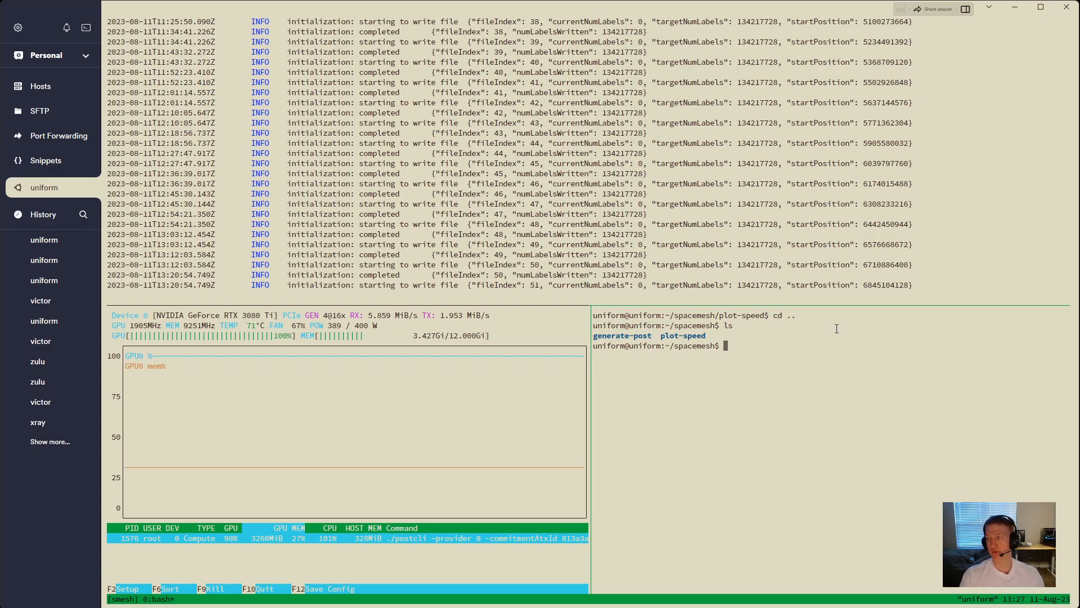
text(cd pl)
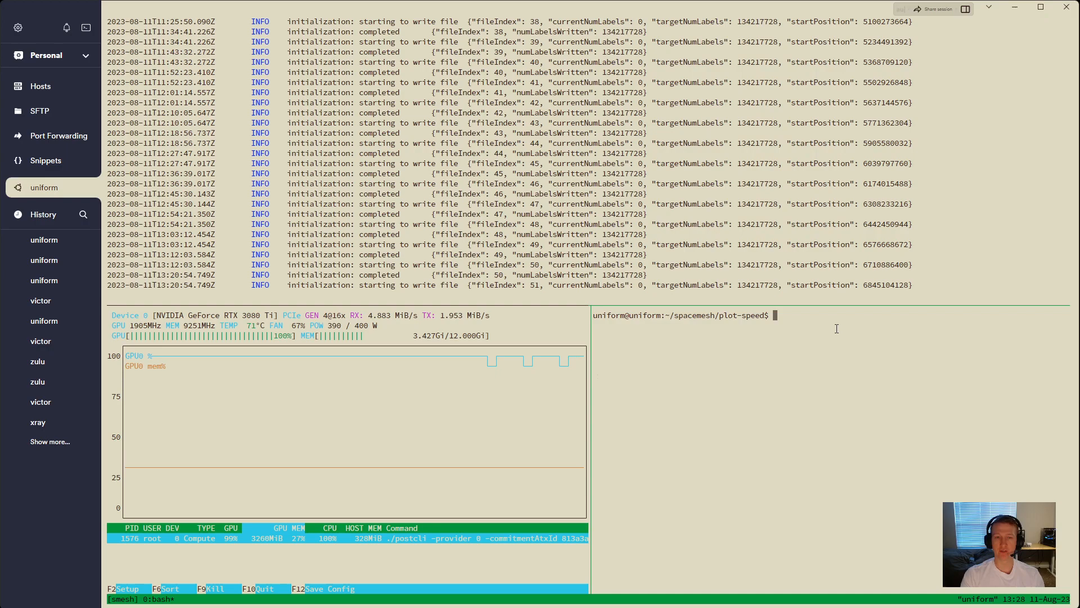
Step: Enter 'sudo python3 smesher-plot-speed.py /media/postdata/ --report' at the prompt
text(sudo)
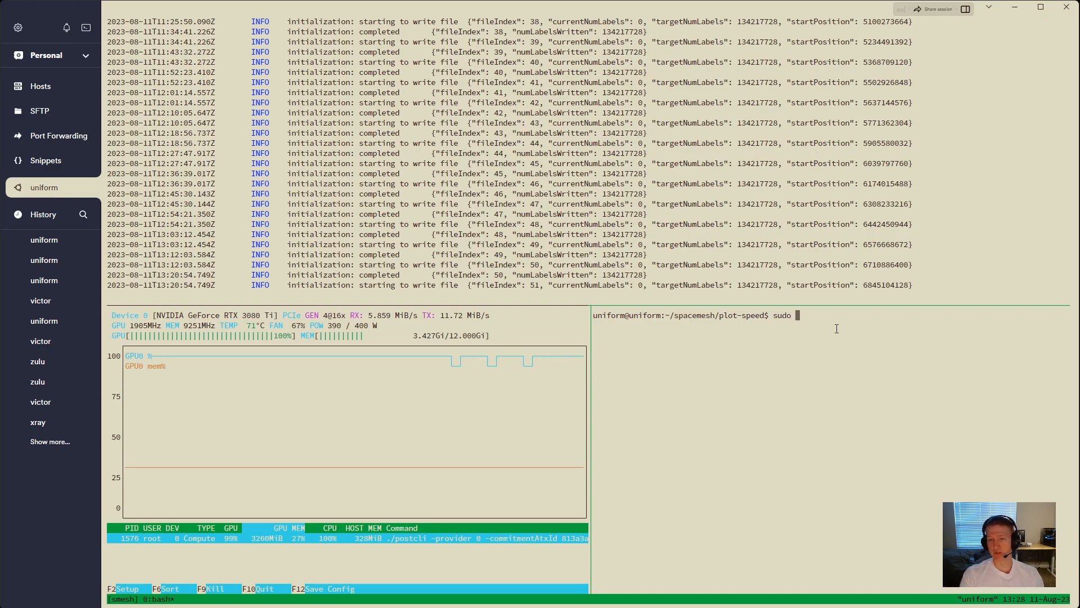
text(p)
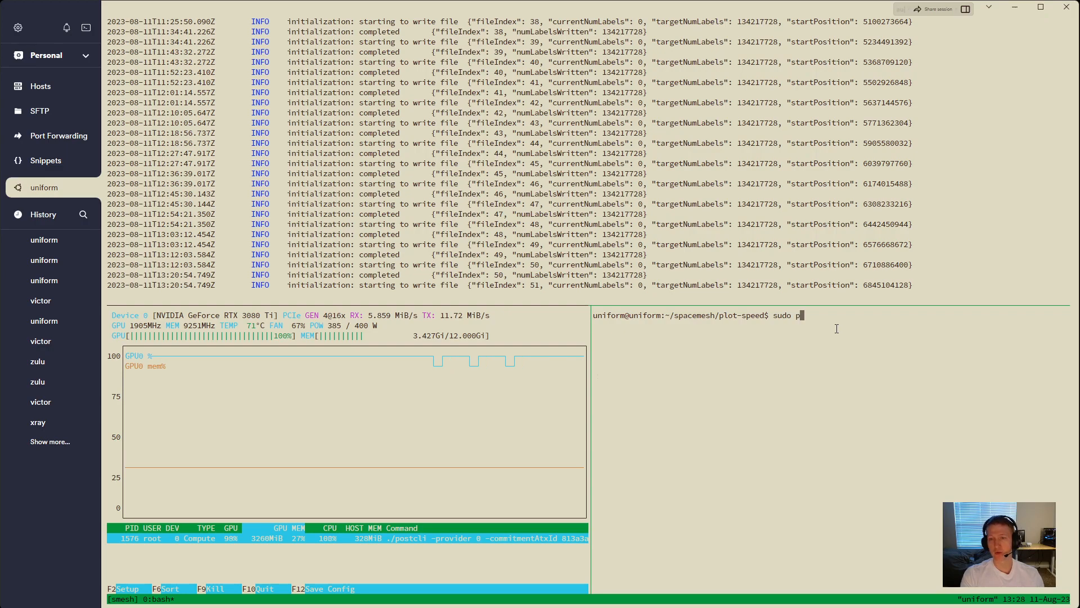
text(ython3)
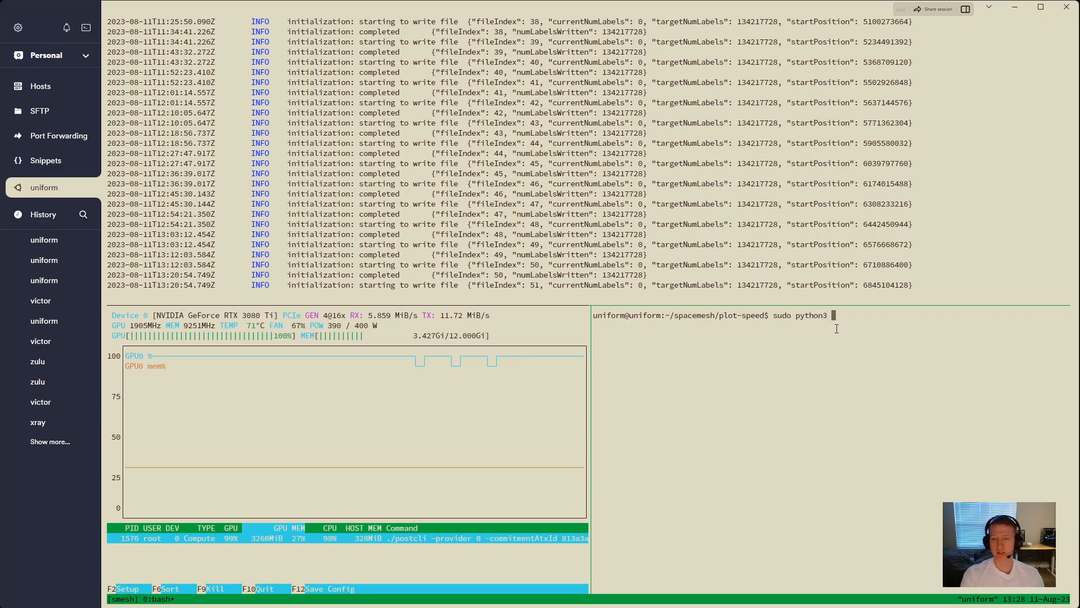
text(smesher-plot-speed.py)
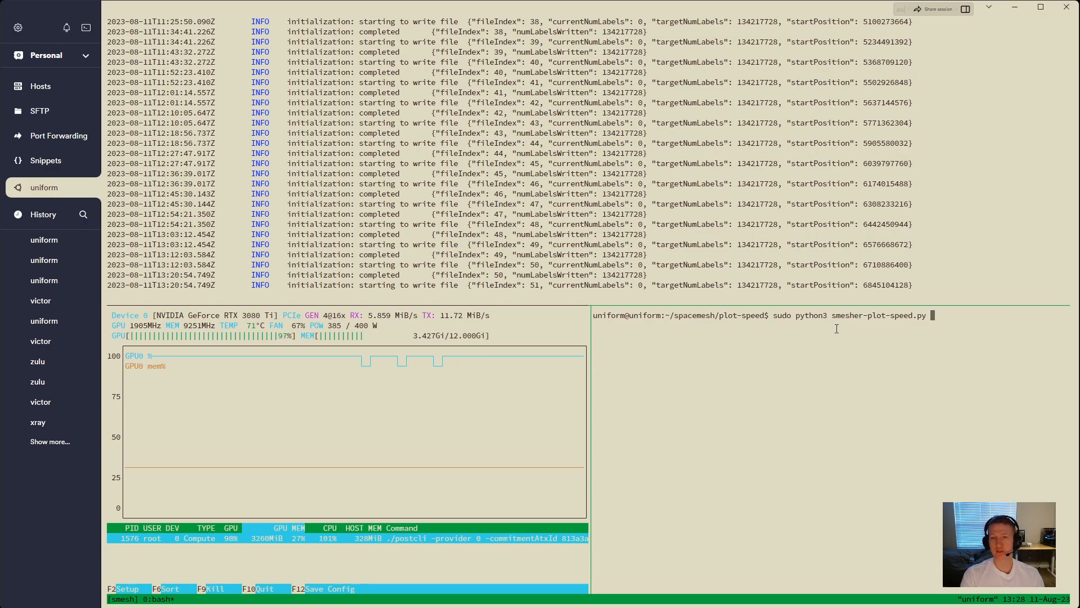
text(/media/postdata/)
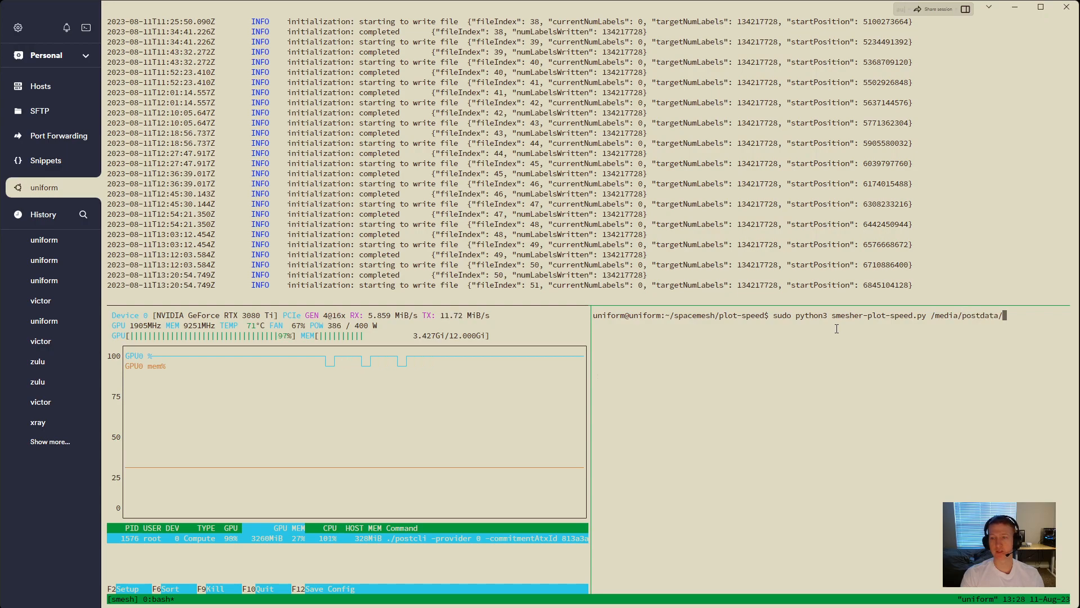
text(-)
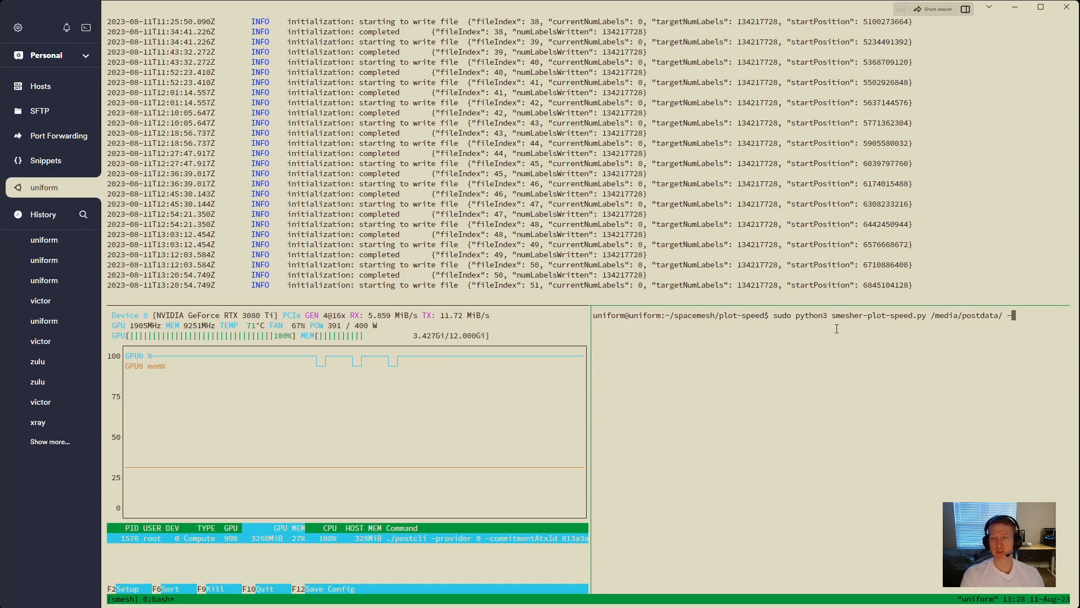
text(--report)
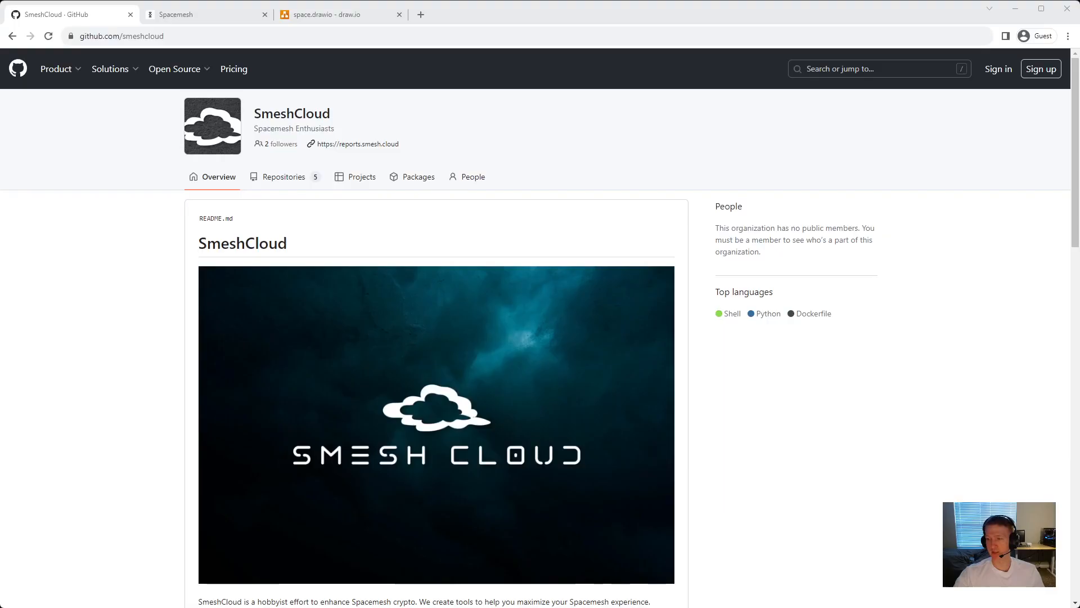
scroll(down, 3)
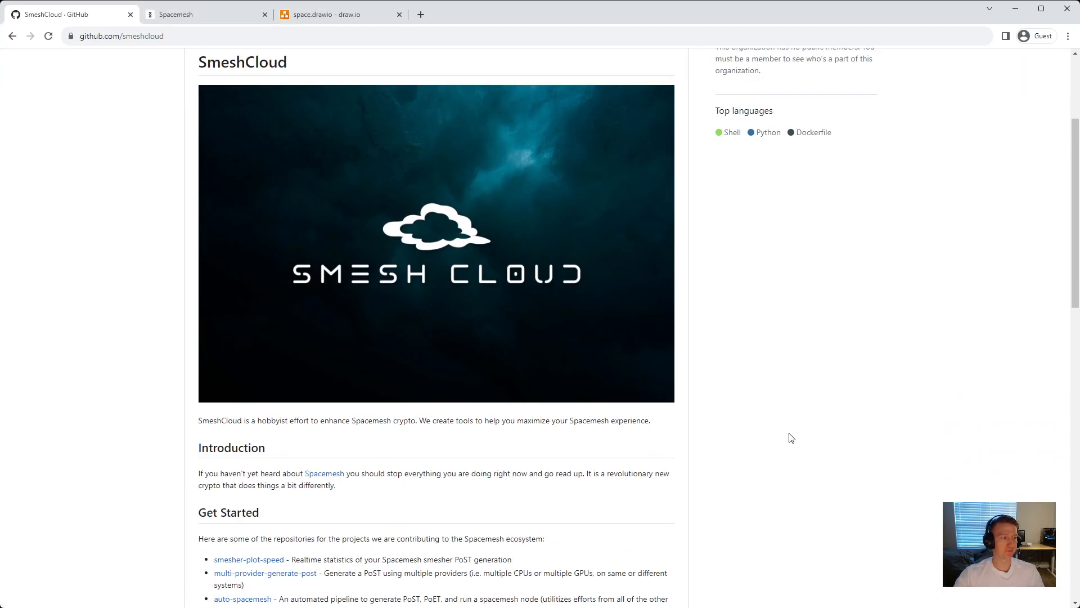
scroll(up, 3)
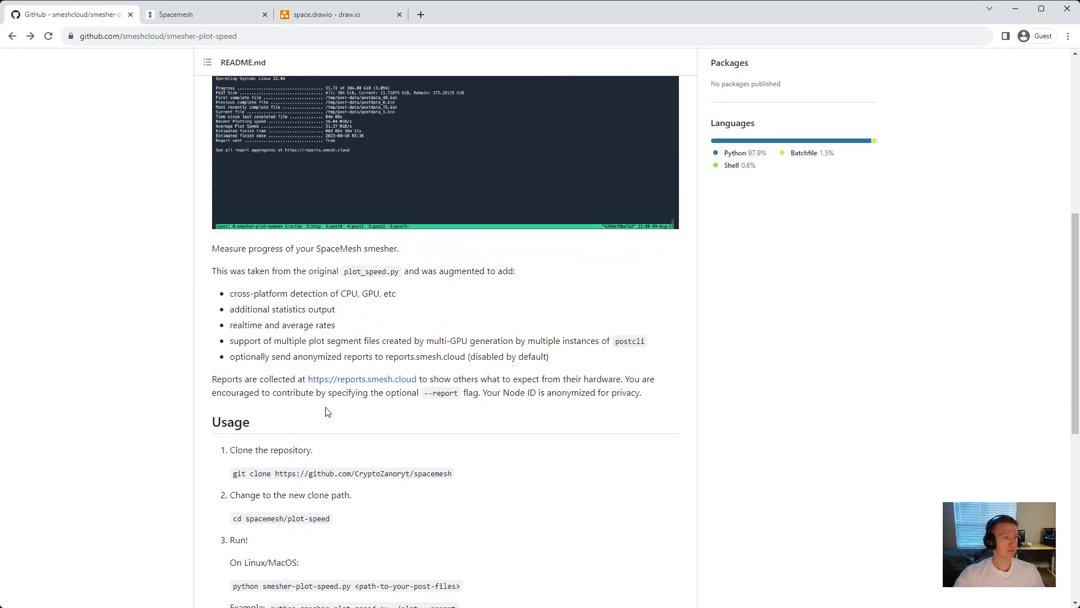
click(361, 378)
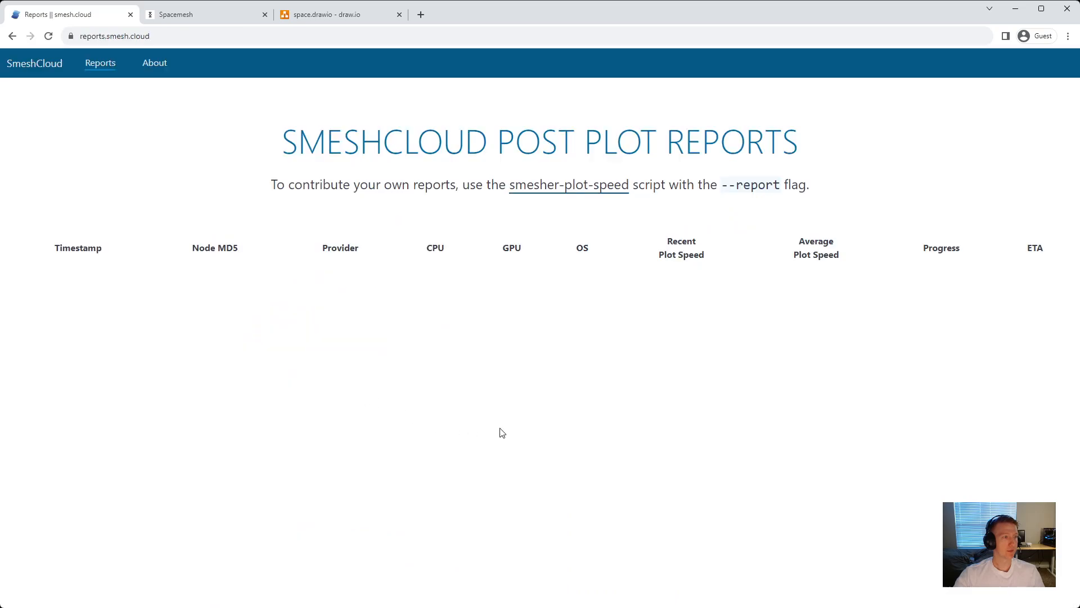
mouse_move(944, 423)
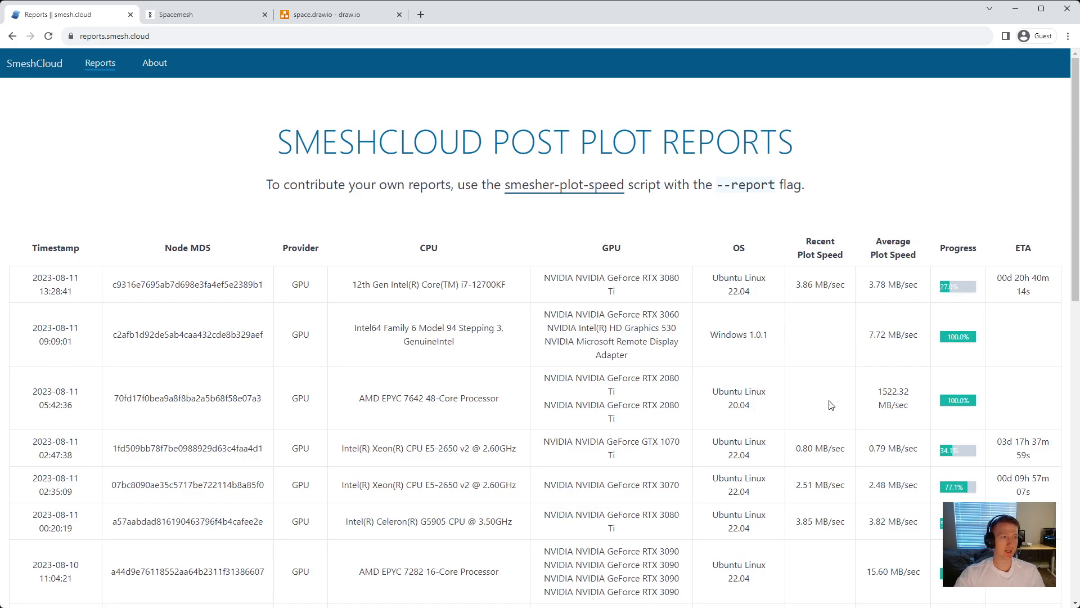
mouse_move(716, 294)
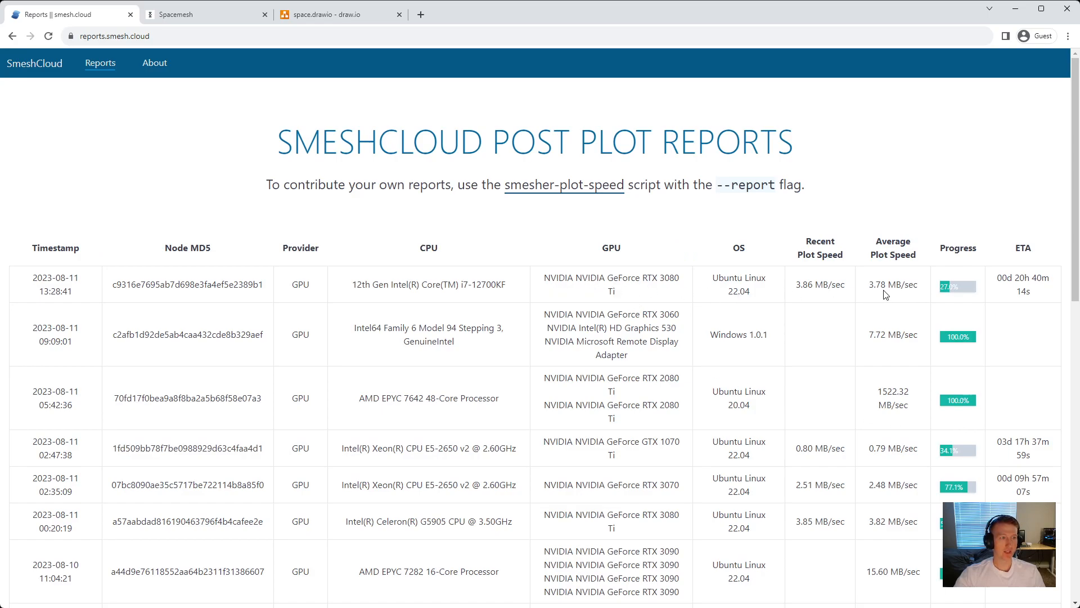
mouse_move(645, 358)
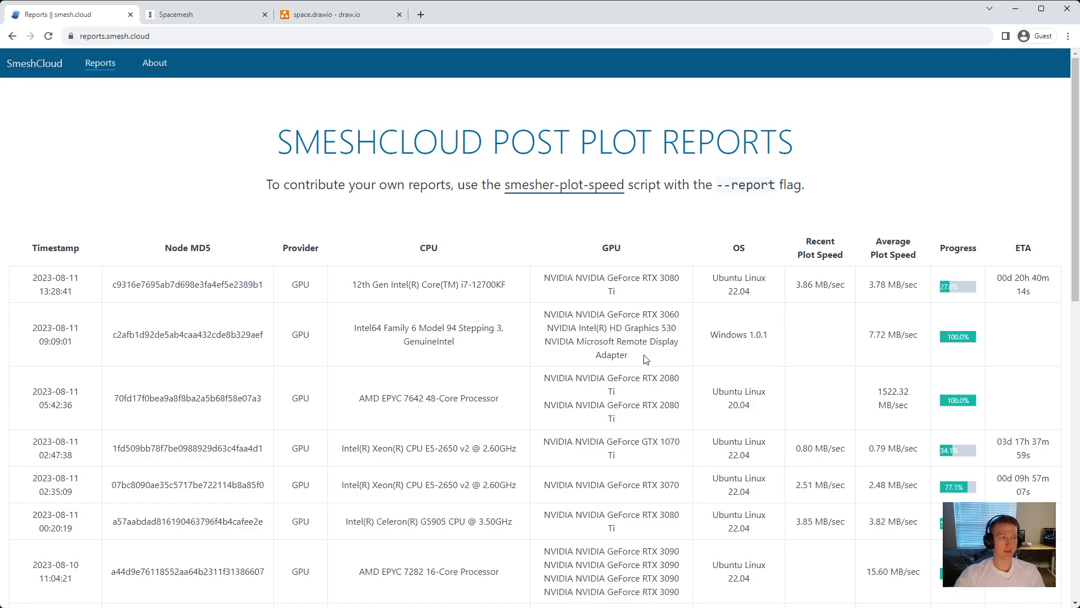
Step: Highlight the 1522.32 MB/sec average plot speed in the loaded reports table
drag(544, 314, 628, 355)
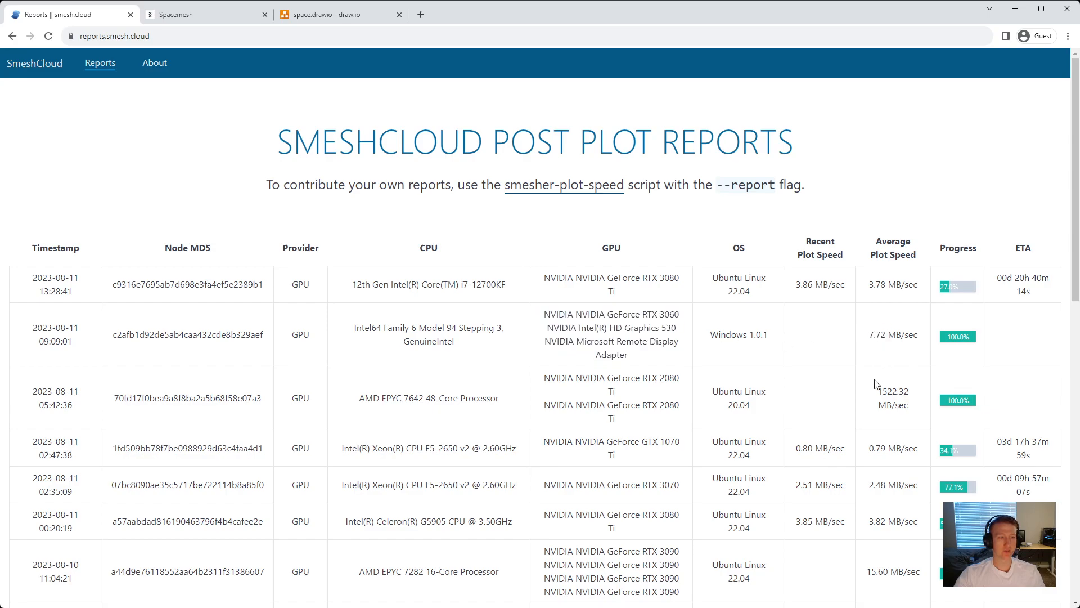
double_click(893, 390)
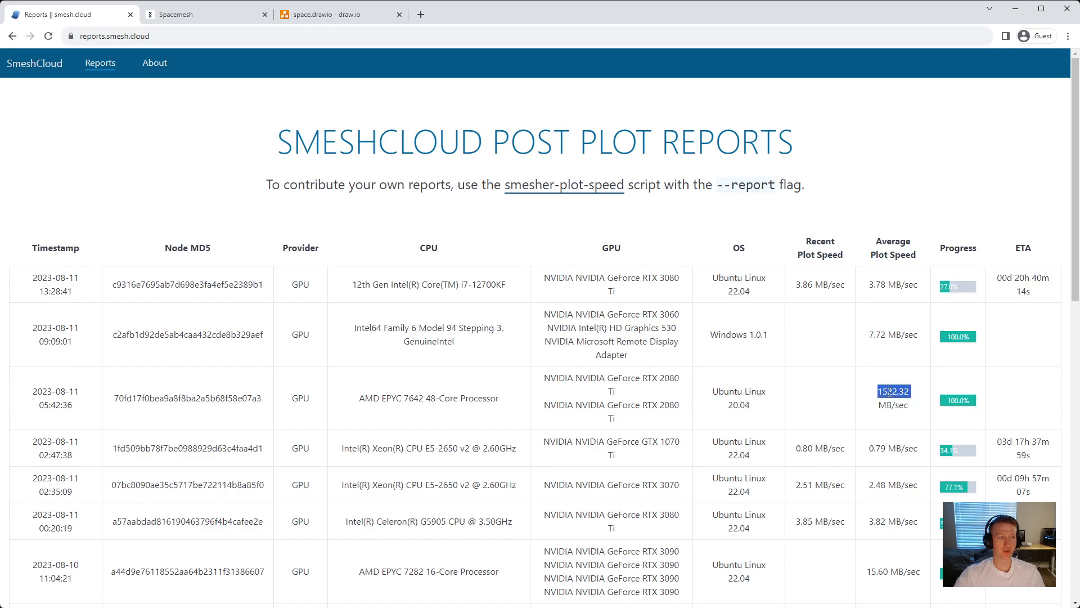
mouse_move(637, 401)
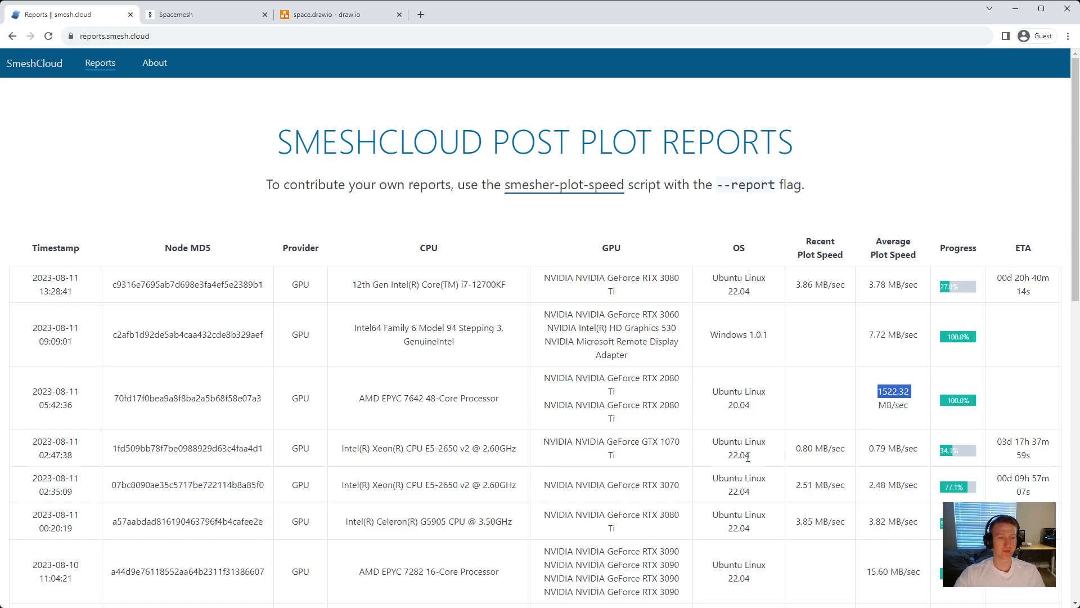
scroll(down, 3)
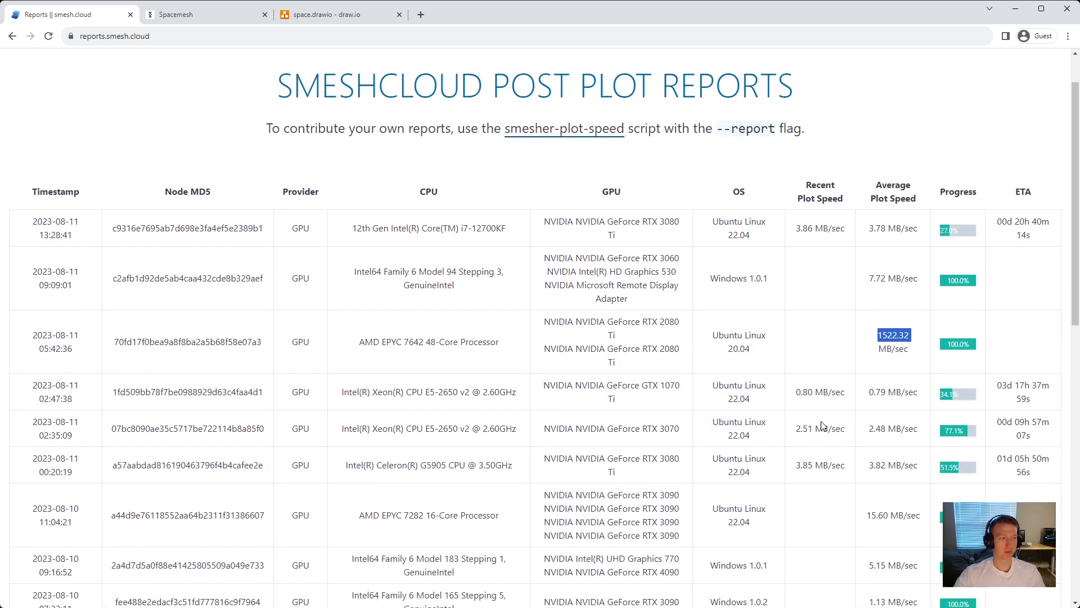
mouse_move(928, 436)
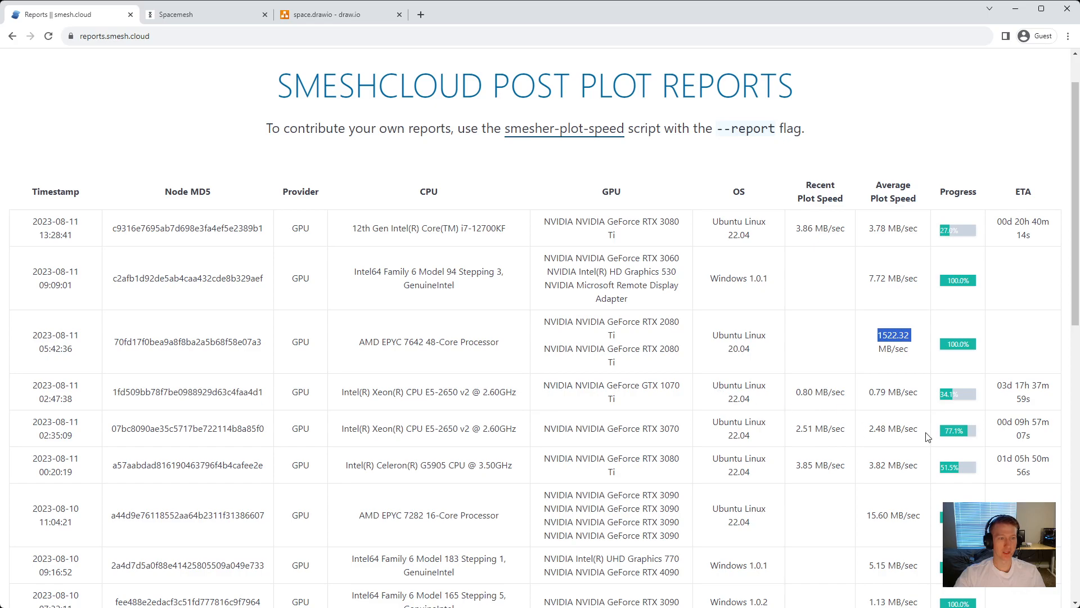
mouse_move(845, 405)
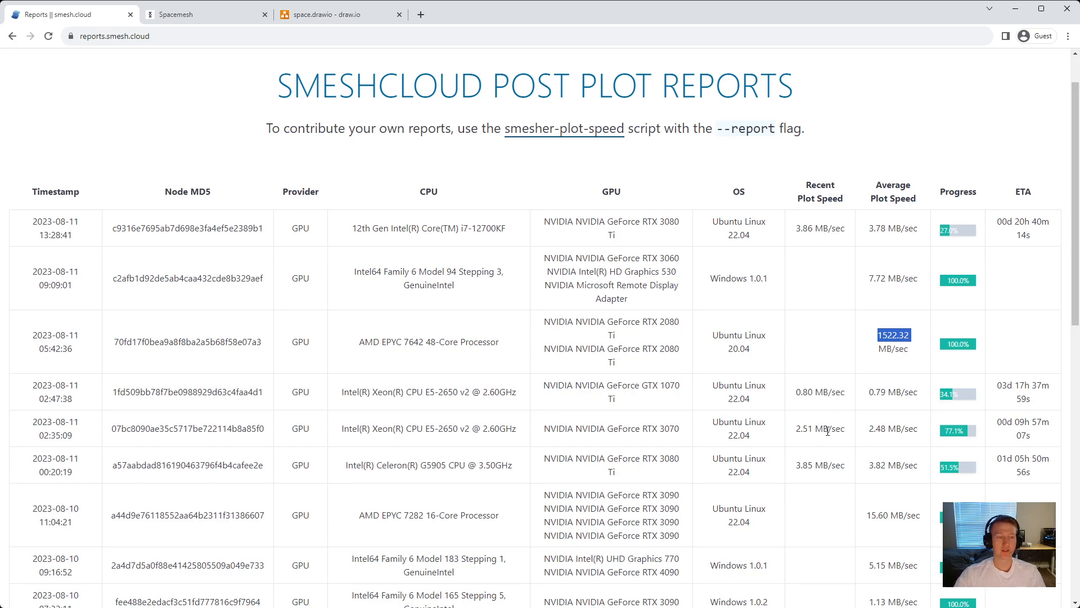
mouse_move(914, 430)
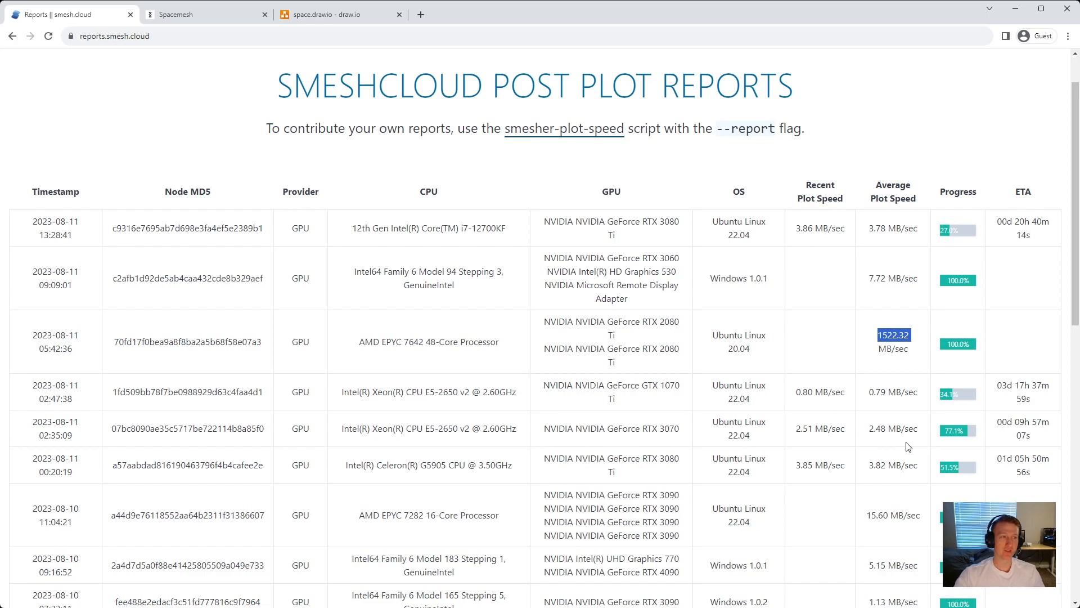
mouse_move(768, 437)
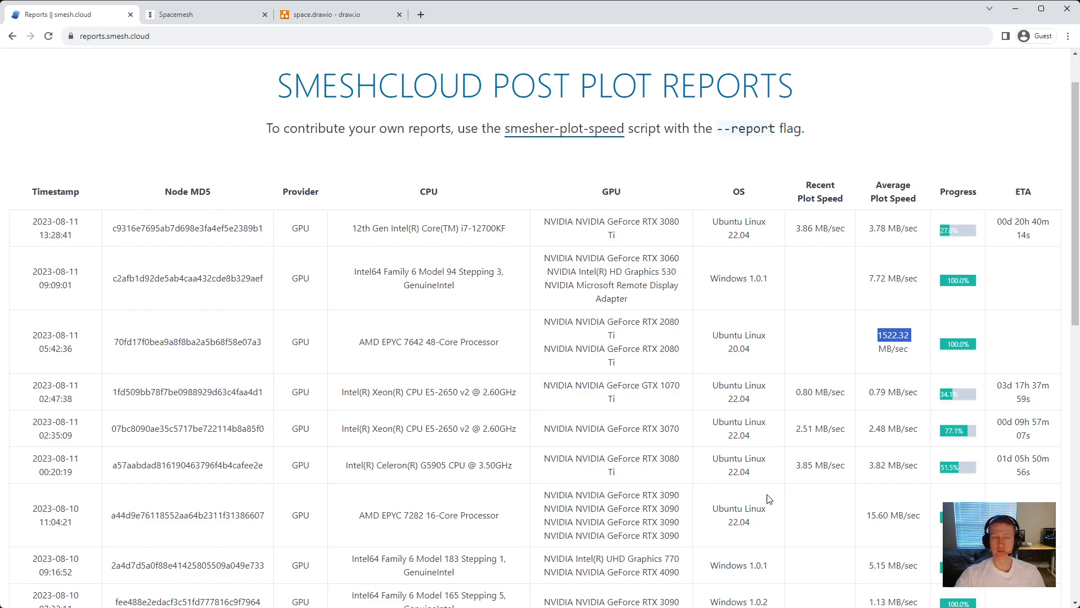
mouse_move(731, 470)
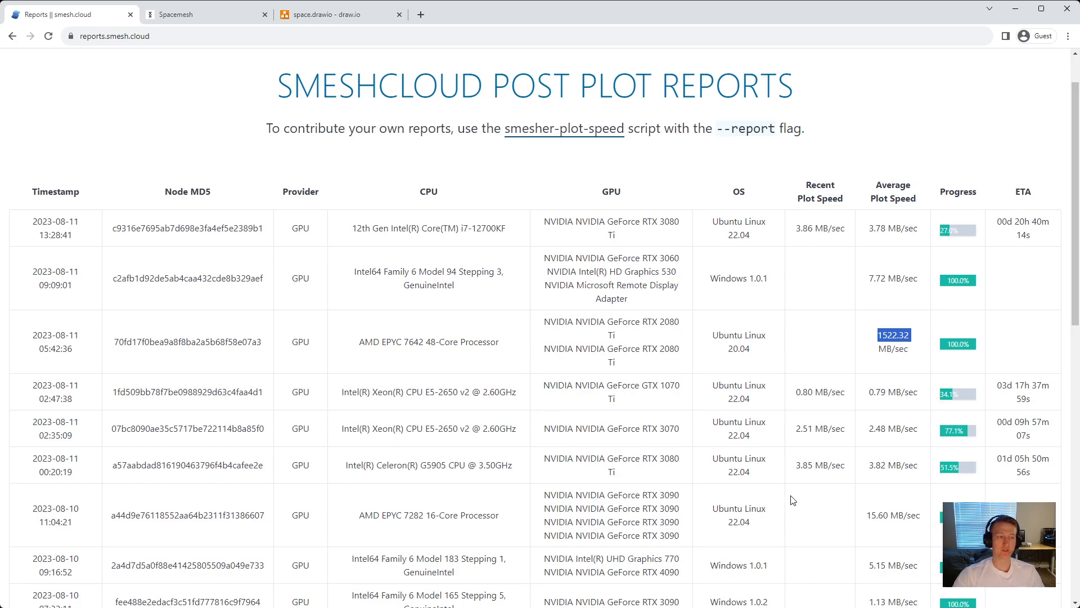
mouse_move(665, 453)
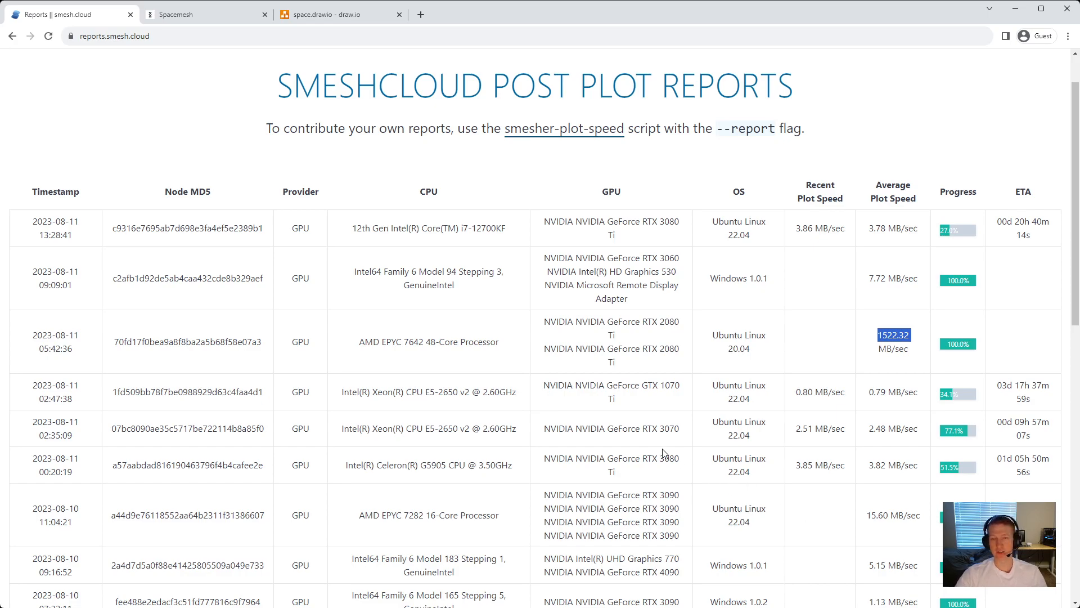